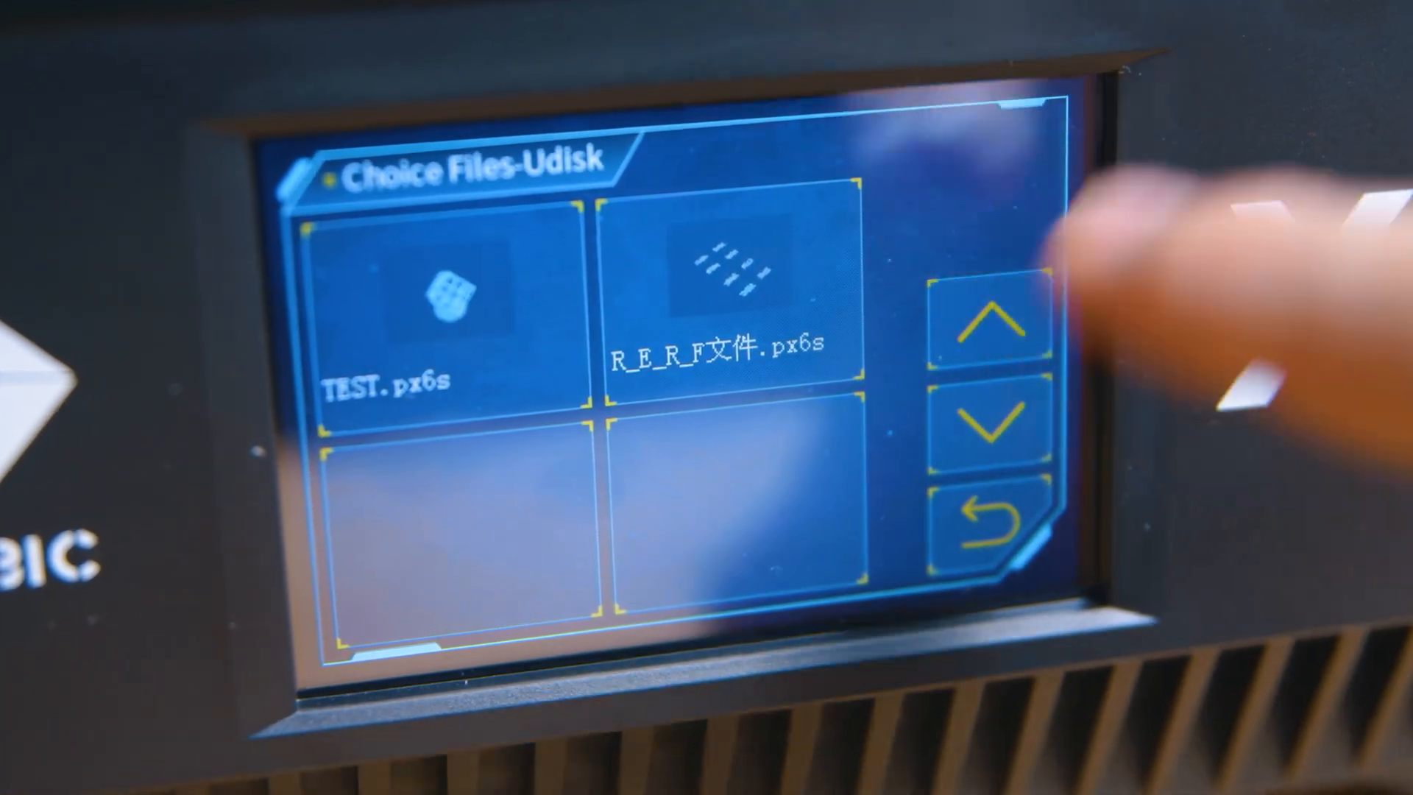
Step: Select the Photon Mono M7 printer profile
left_click(721, 297)
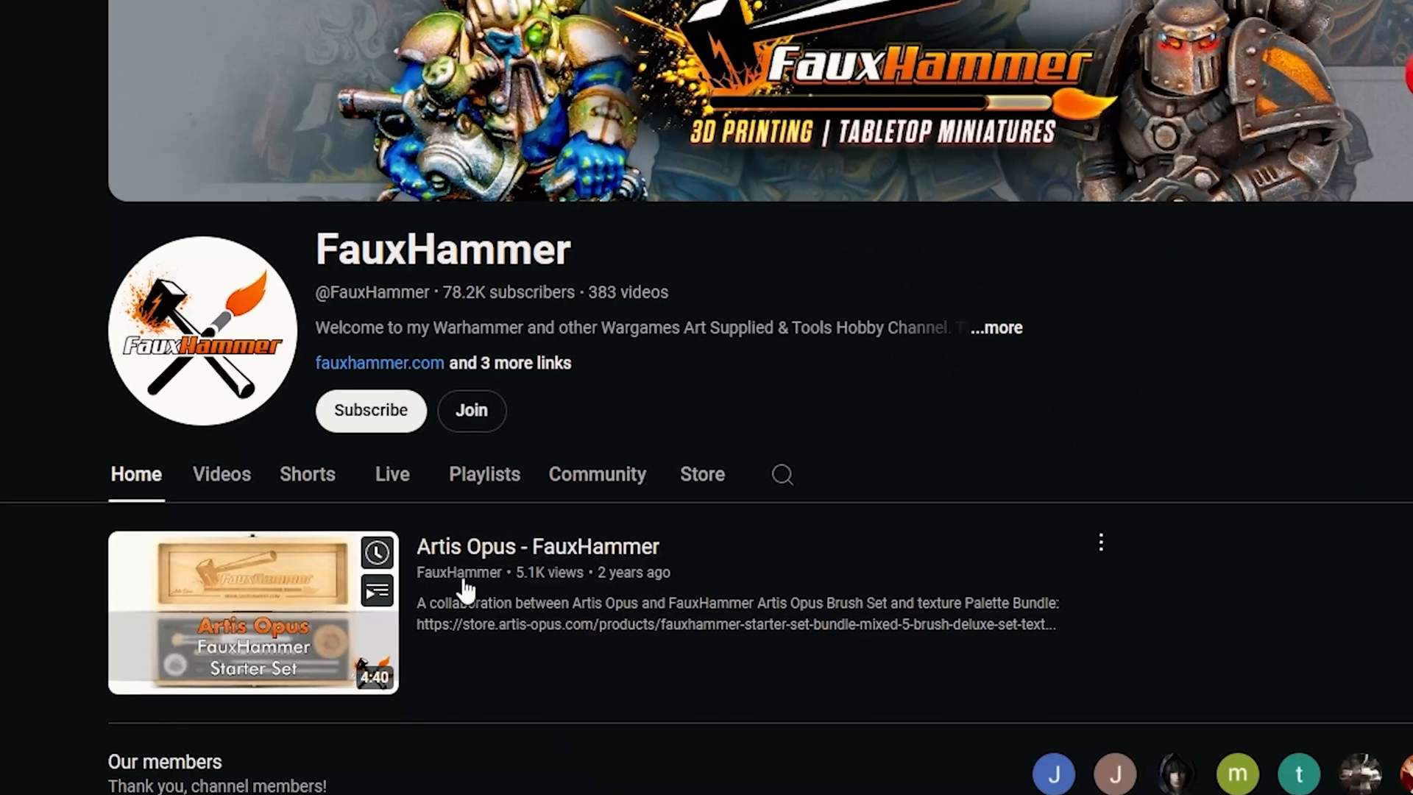
left_click(370, 410)
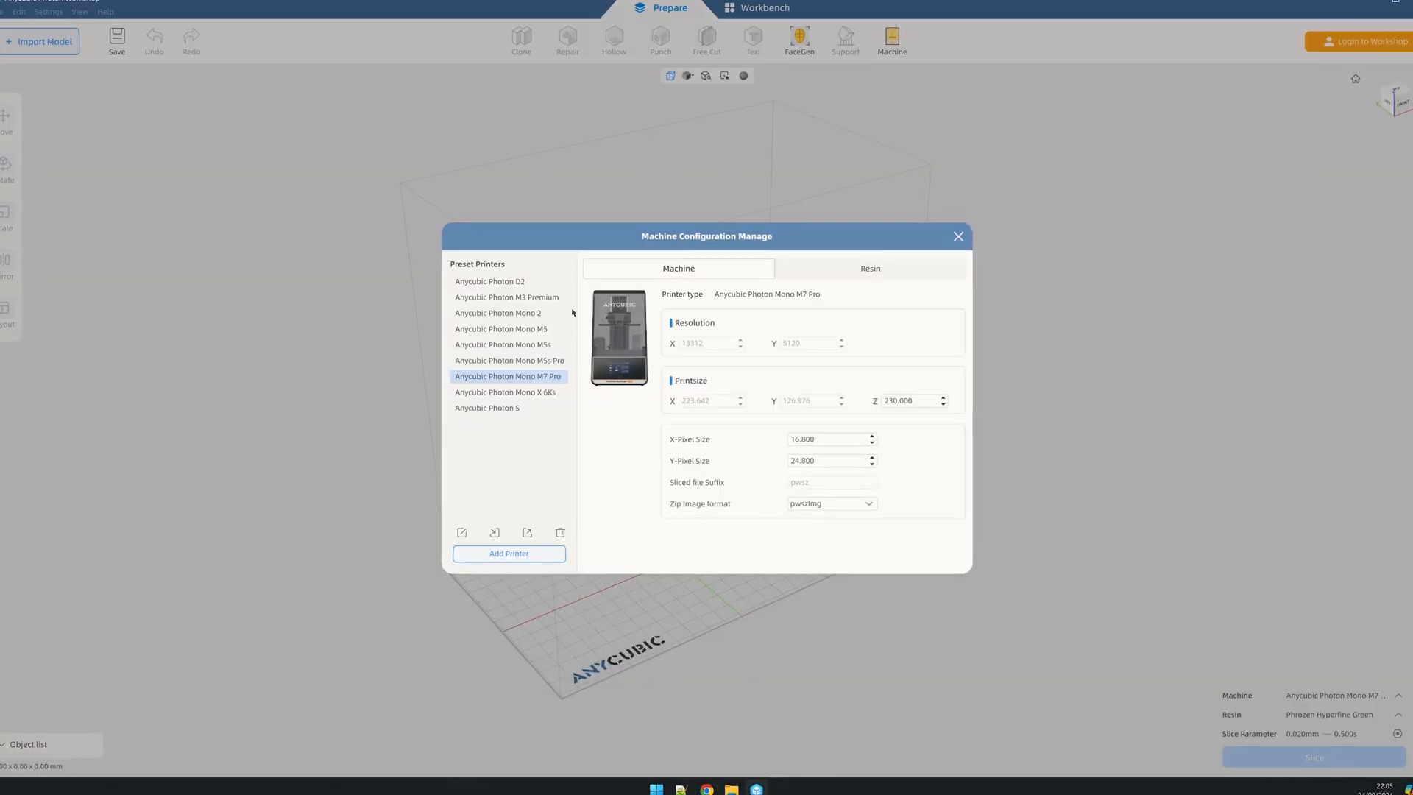
left_click(493, 424)
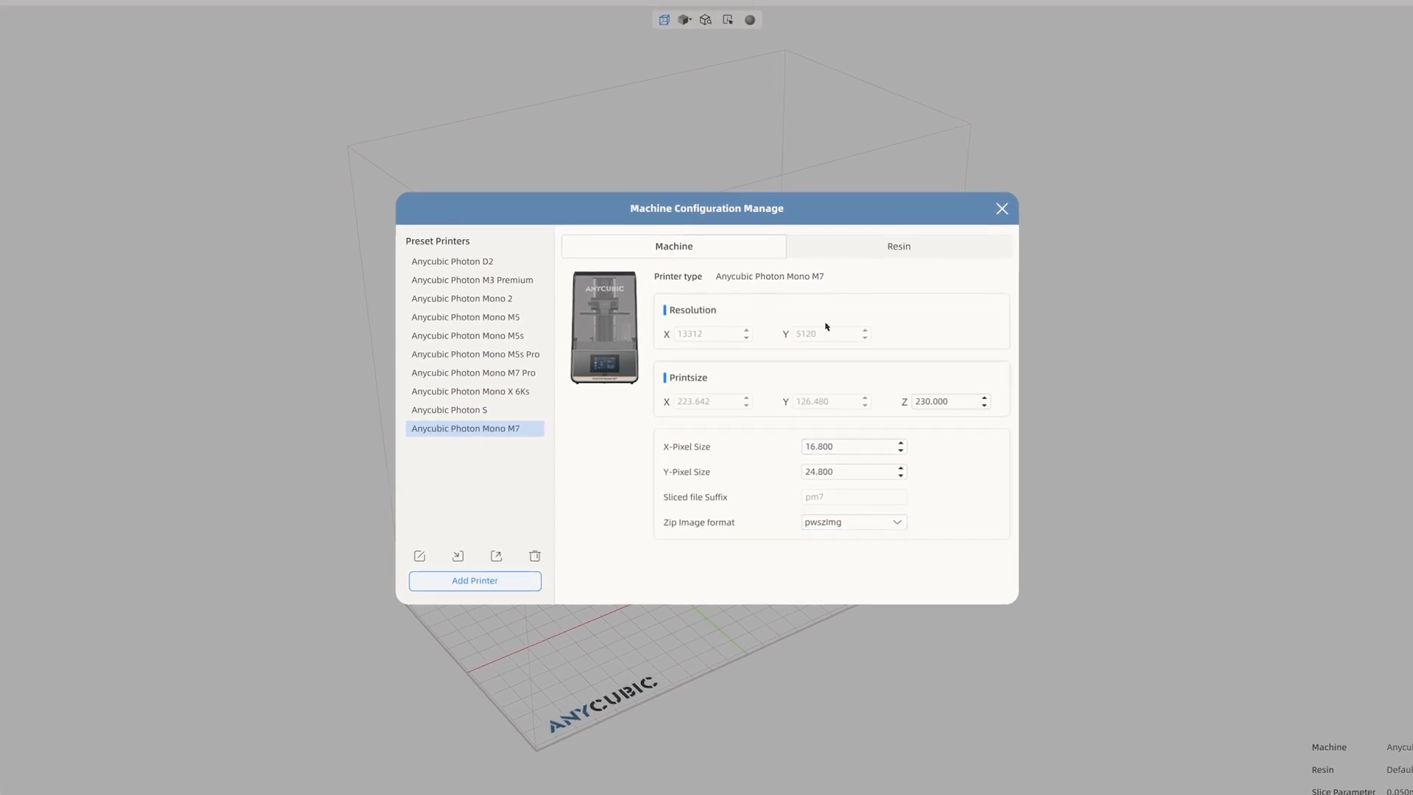
Step: Add a new custom resin profile named Phrozen Hyperfine
left_click(898, 246)
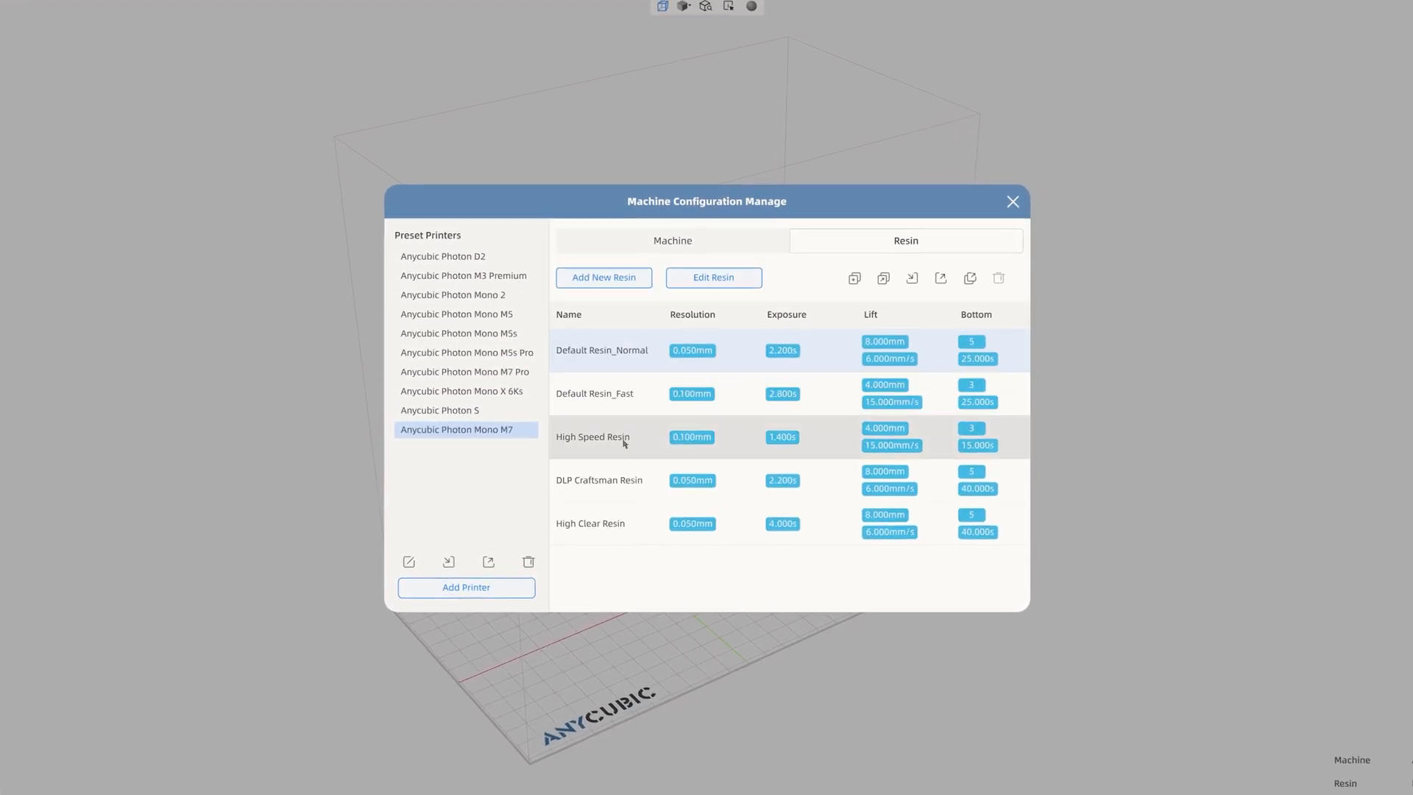
left_click(603, 277)
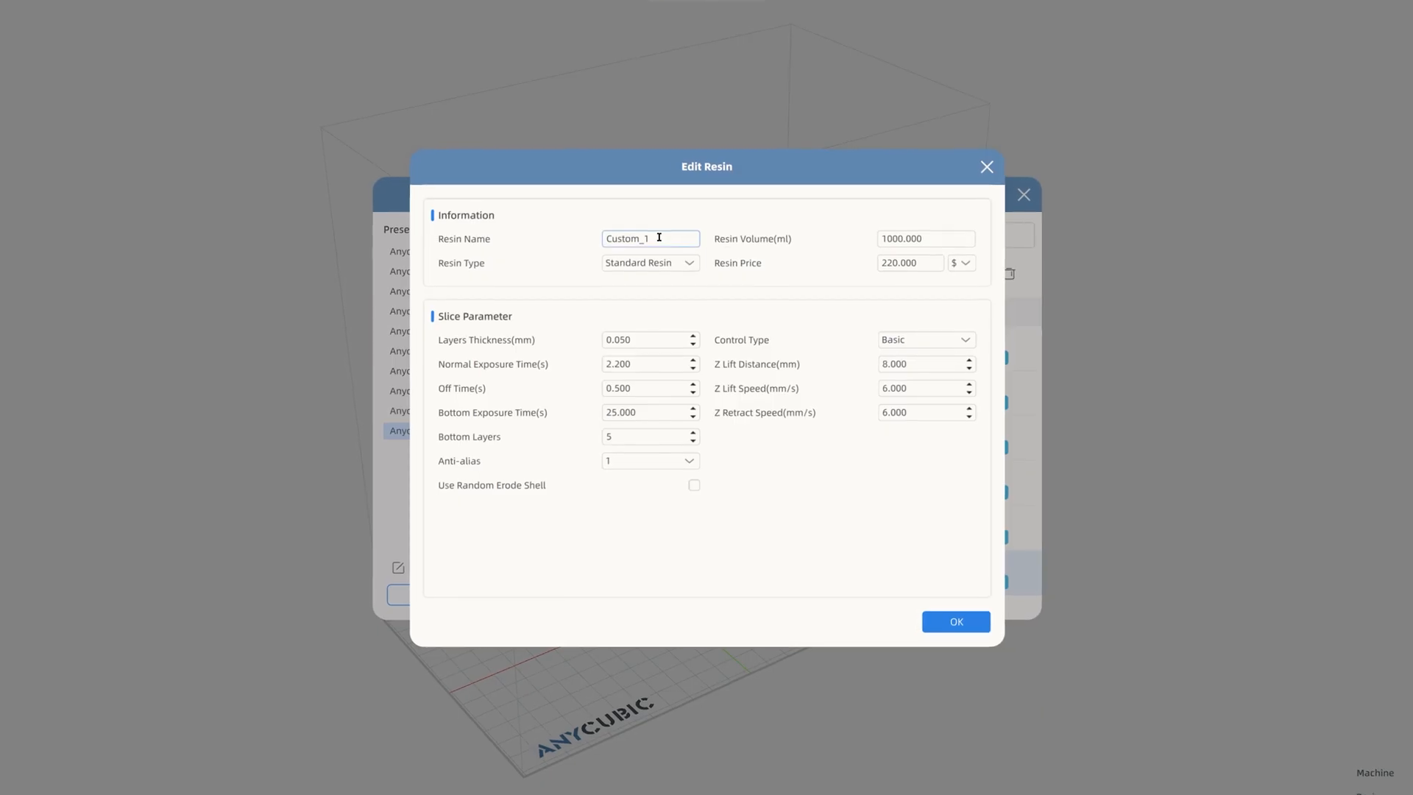
type("Phrozen Hyperfine")
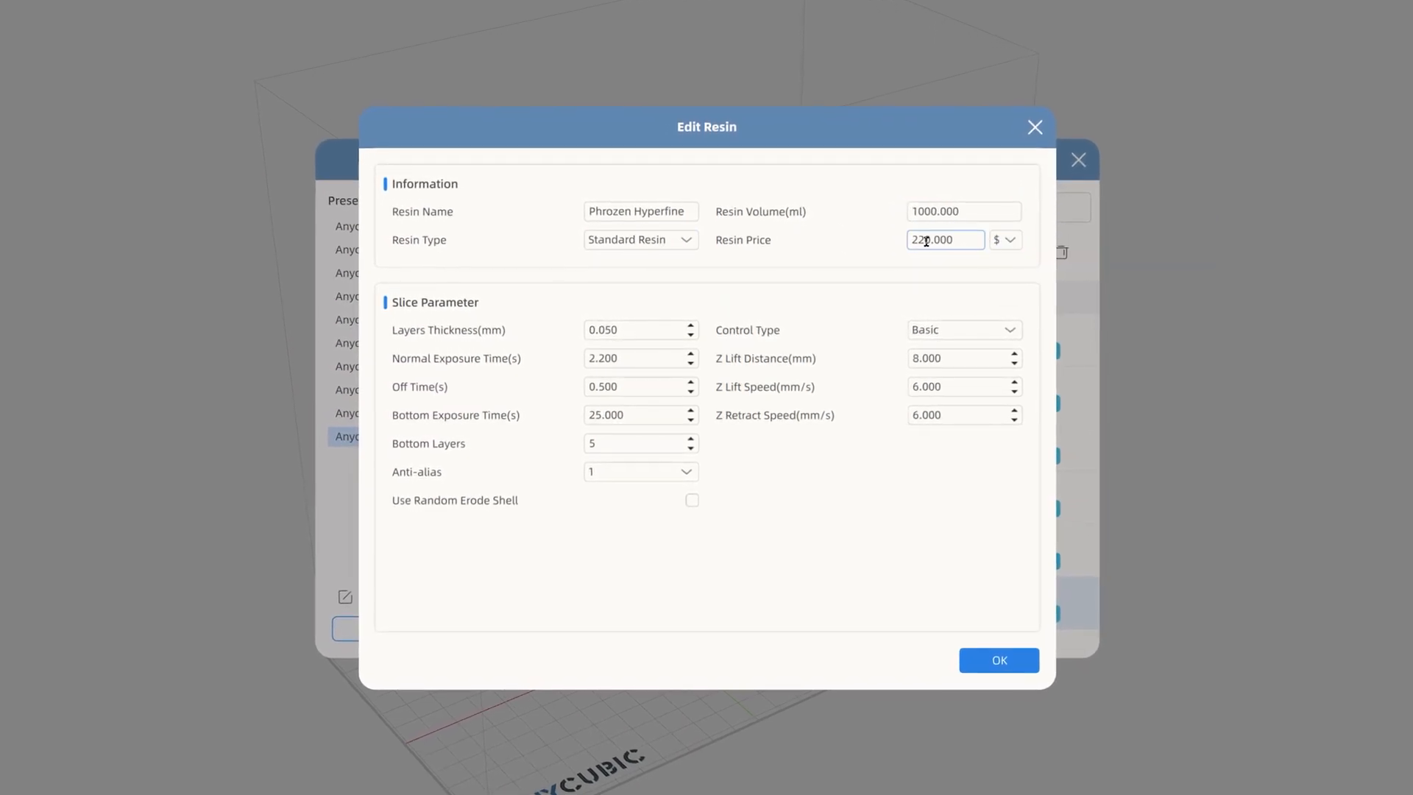
left_click(998, 659)
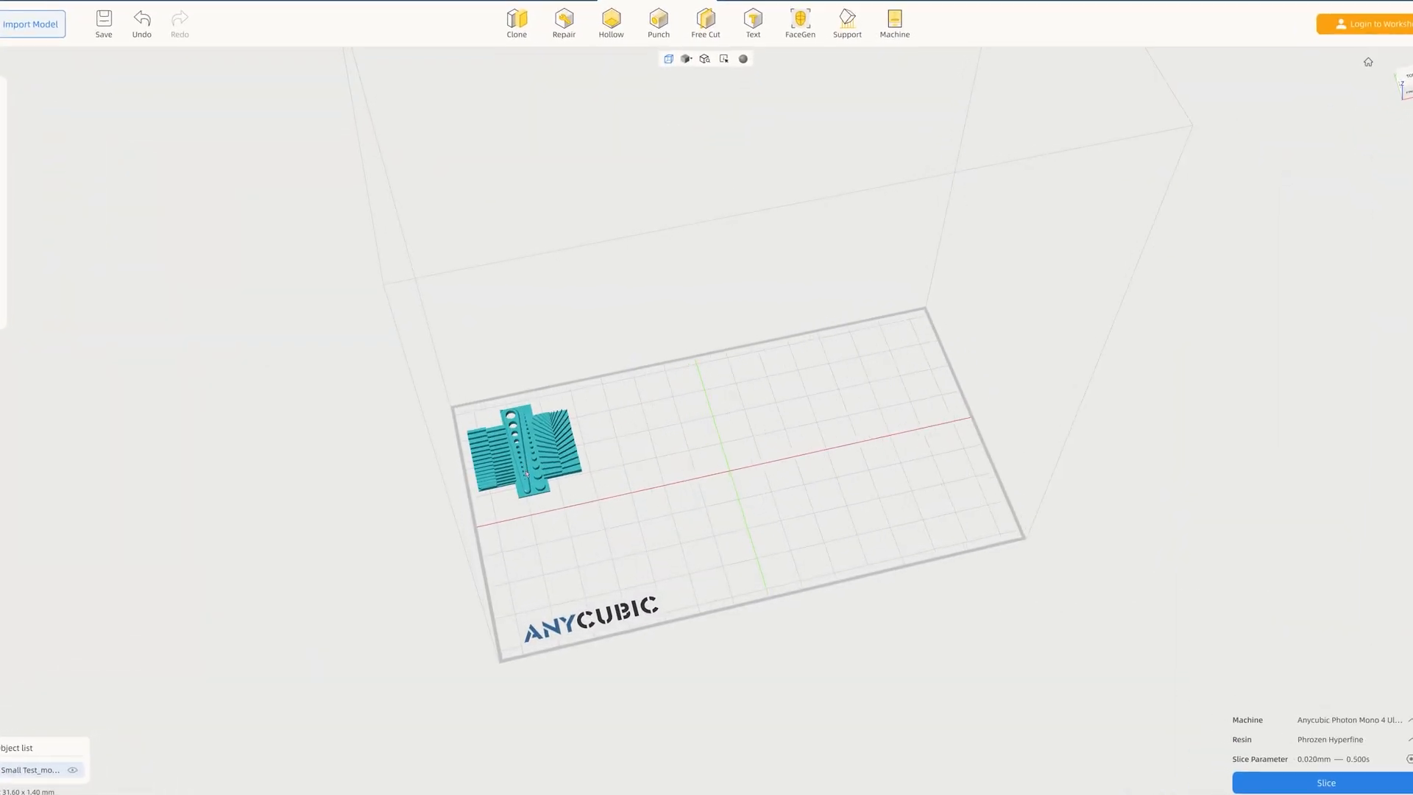
Step: Reopen the printer and resin settings for the Phrozen Hyperfine profile
left_click(515, 18)
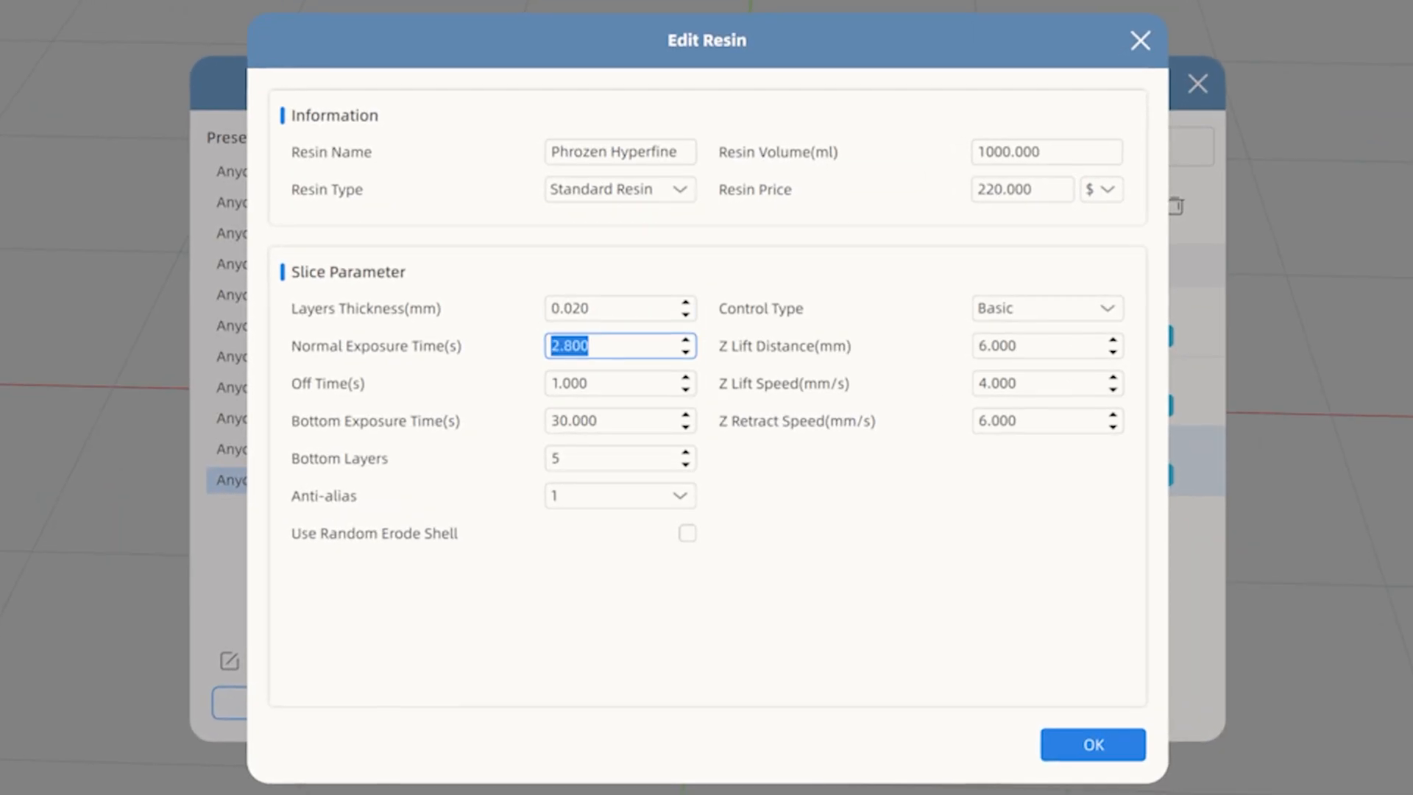
Step: Set normal exposure to 0.250 s, Control Type to Advance, and a 3.000 lift step
type("0.250")
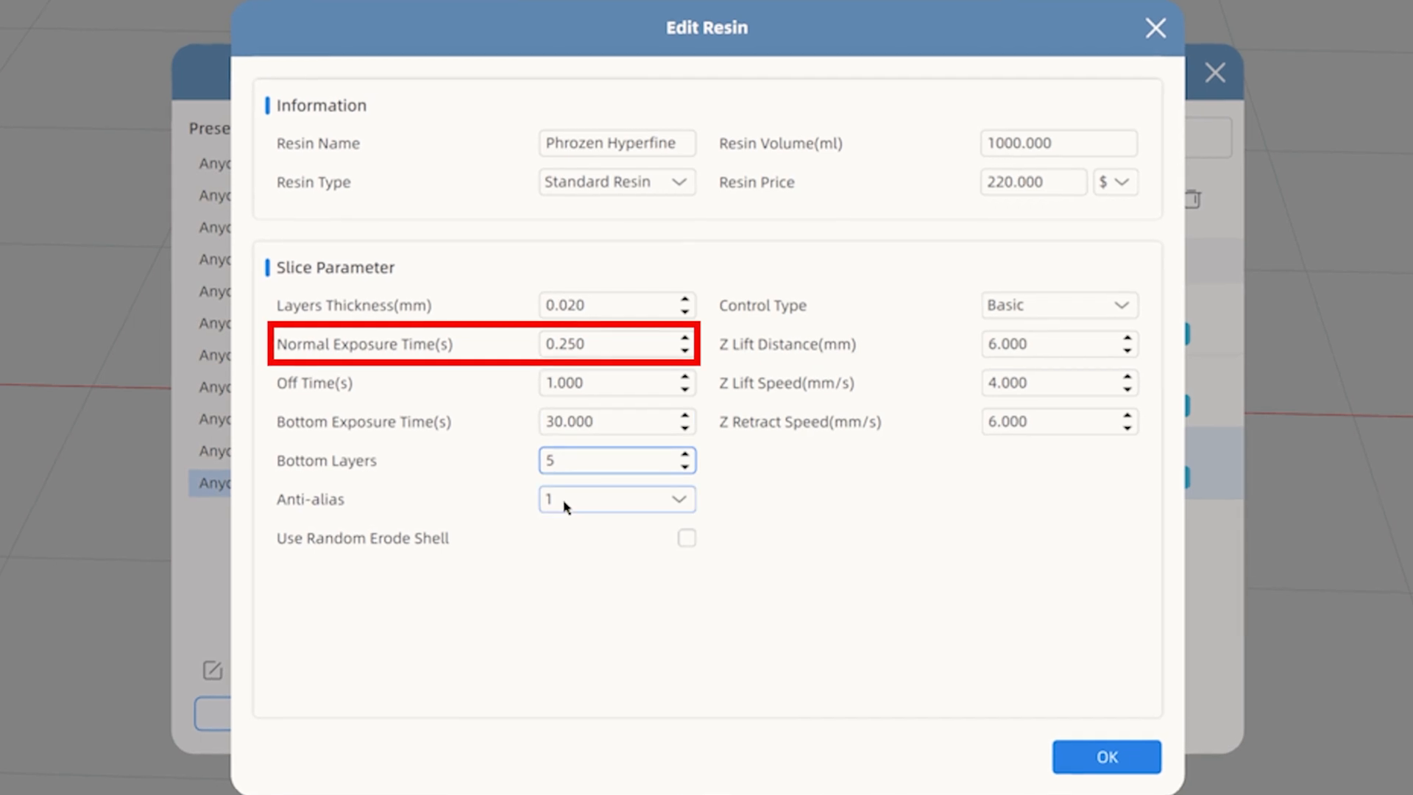
mouse_move(686, 537)
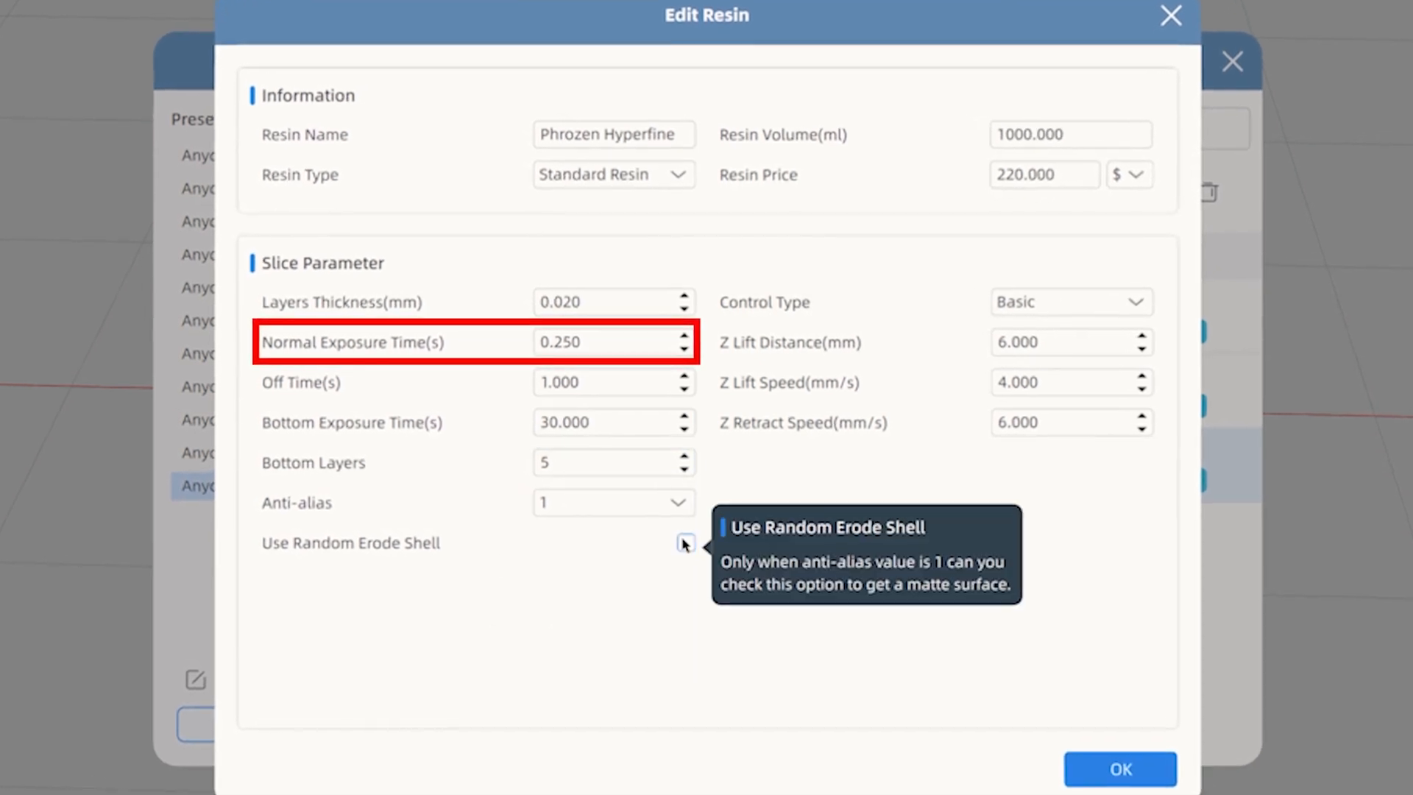
left_click(1073, 301)
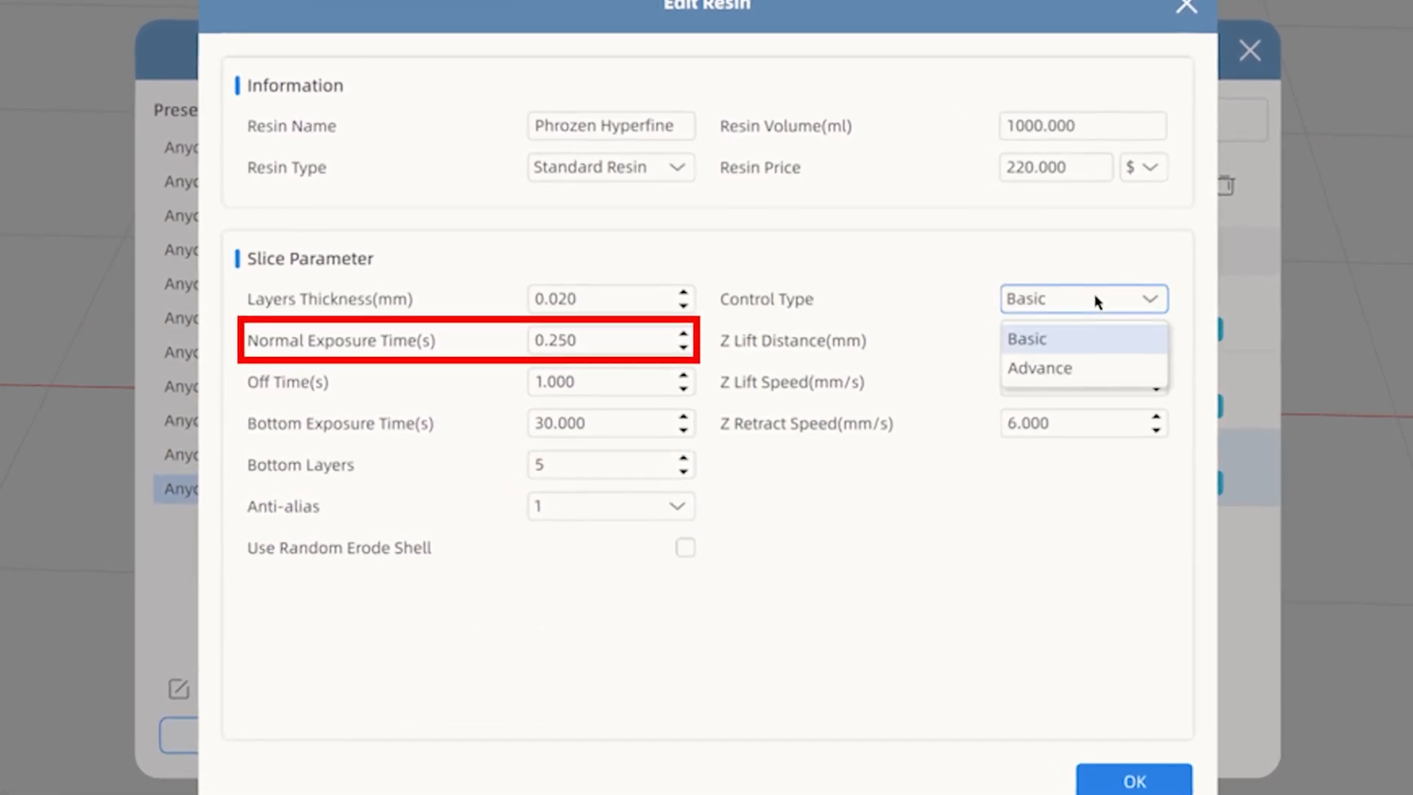
left_click(1038, 368)
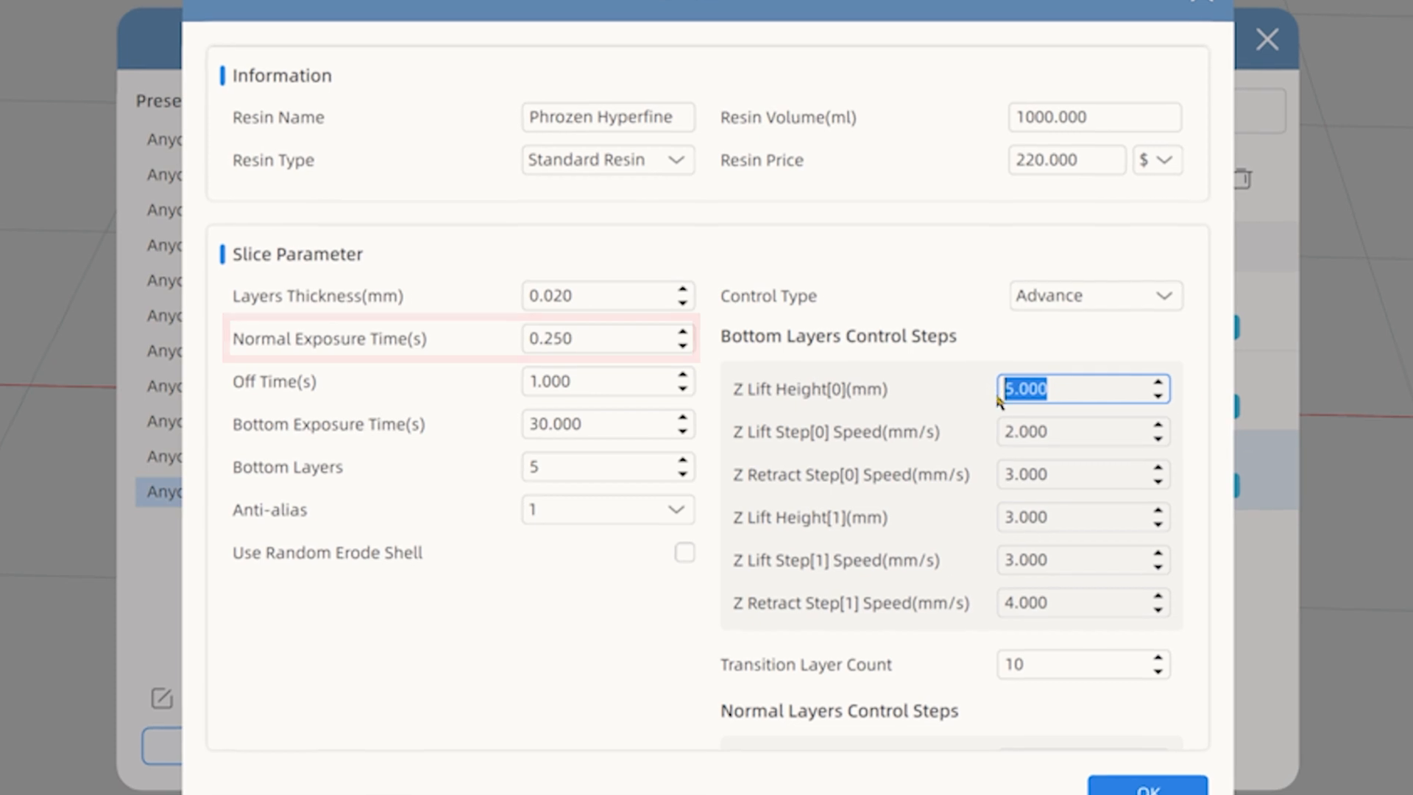
type("3.000")
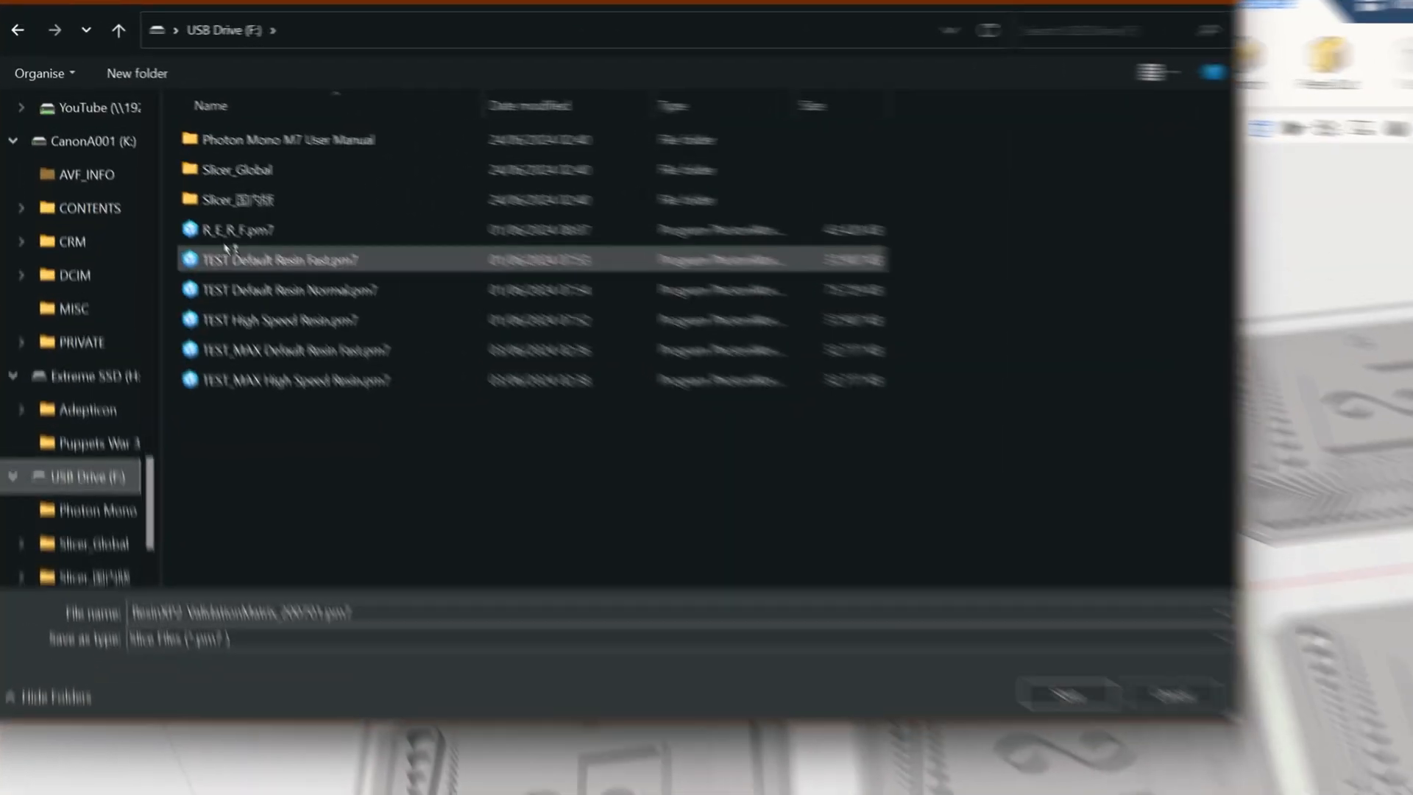
Step: Pick the existing R_E_R_F.pm7 on the USB drive as the file name
left_click(238, 245)
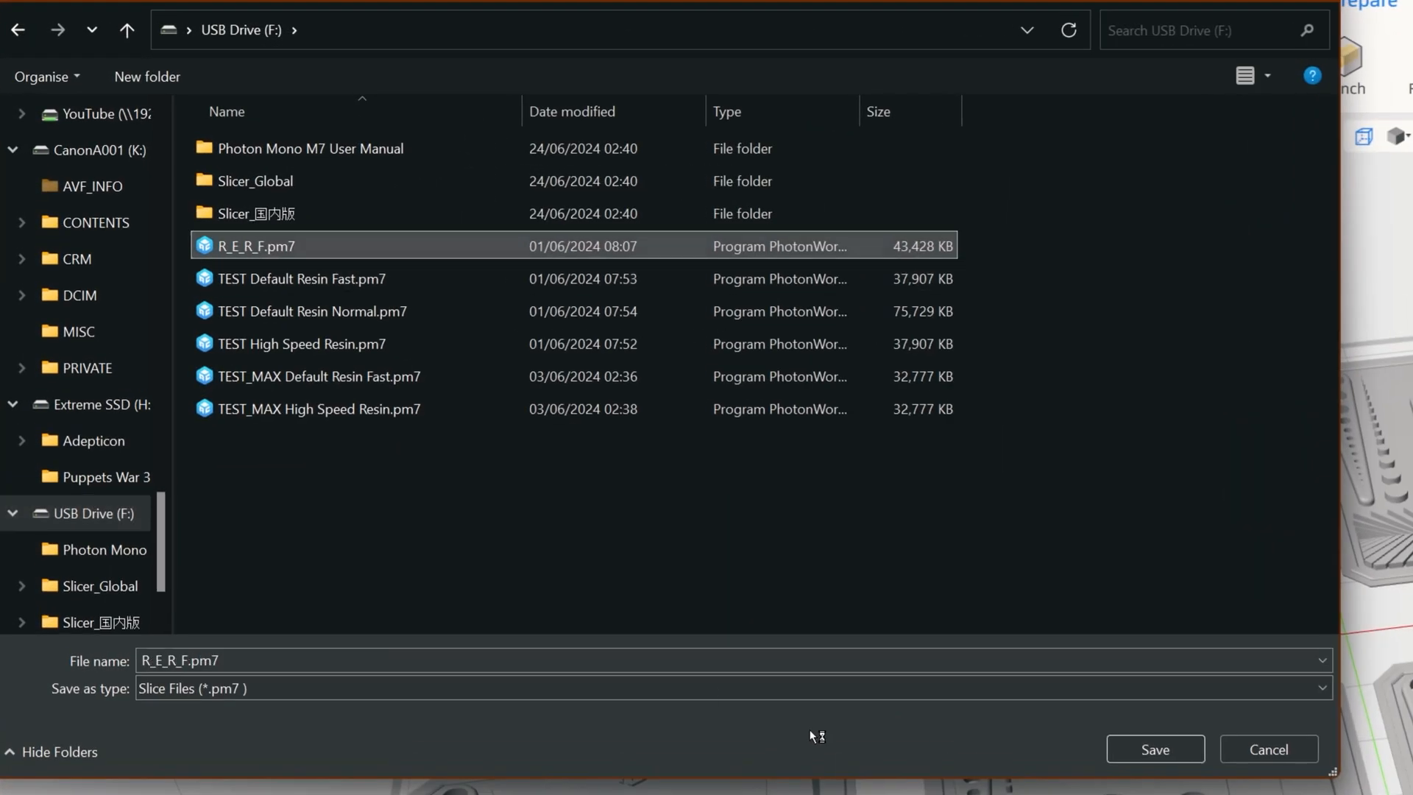
mouse_move(256, 234)
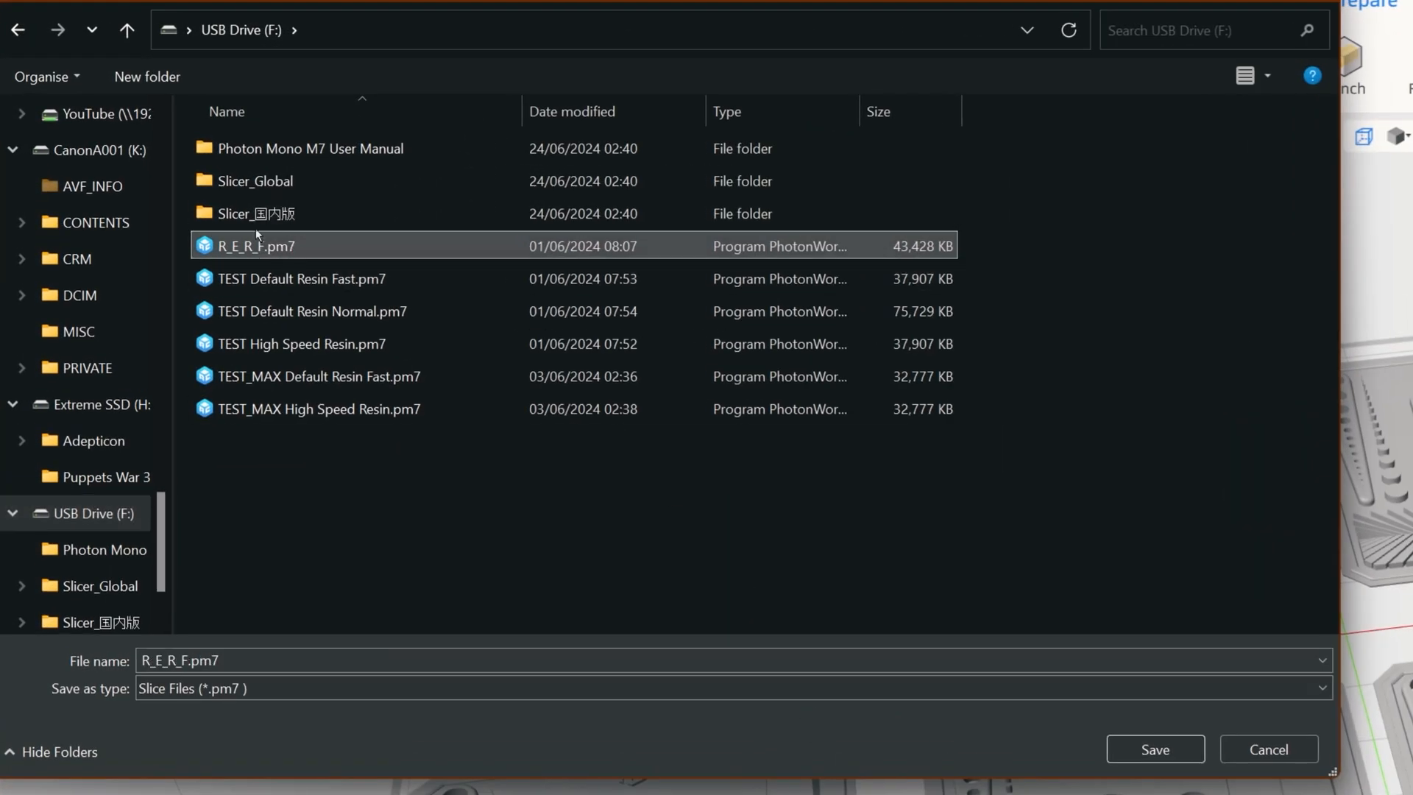
mouse_move(257, 246)
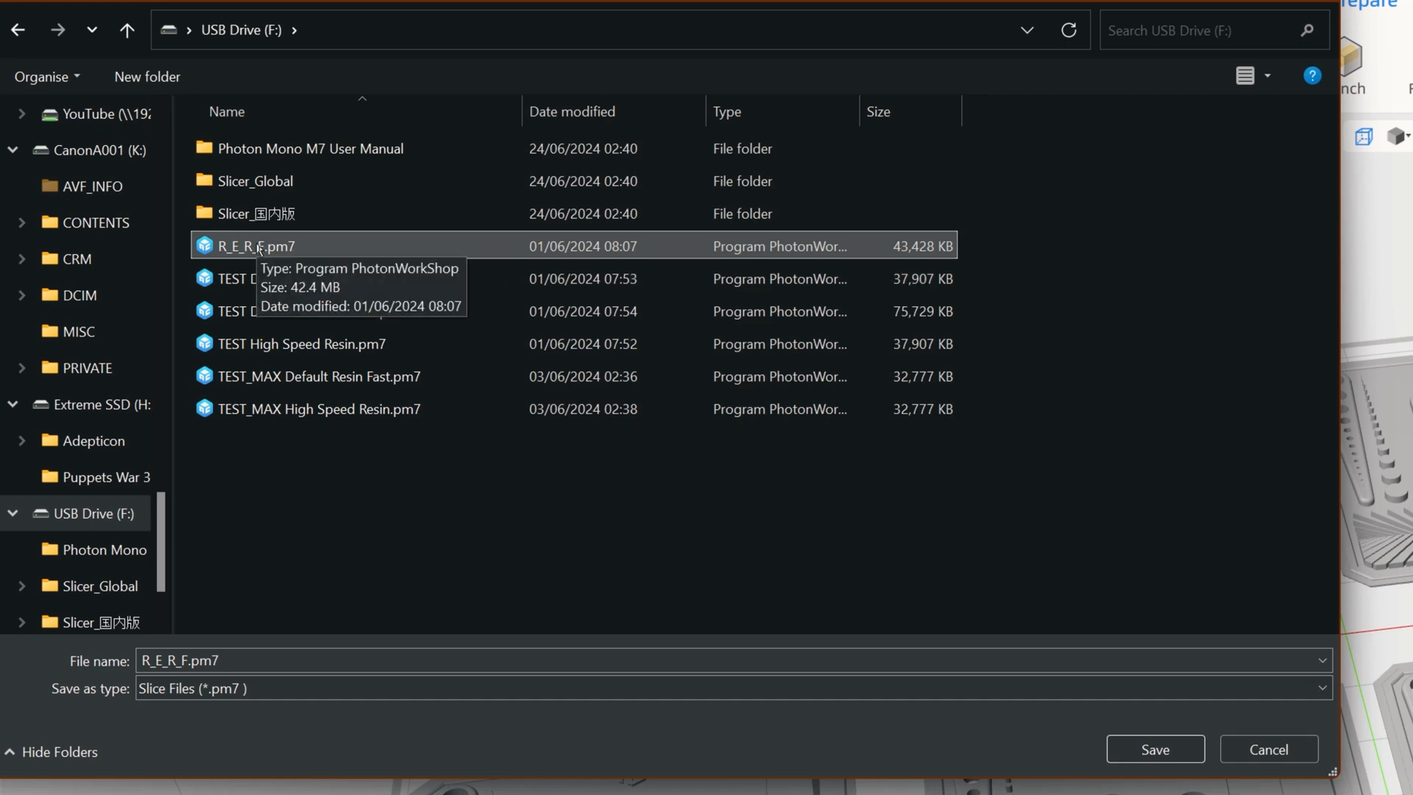